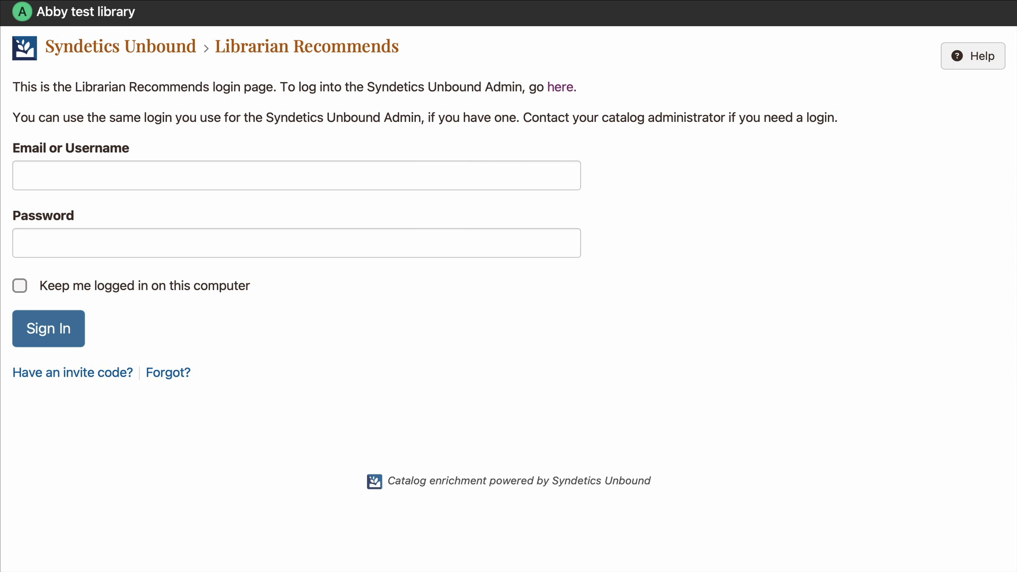
- Bring up the Librarian Recommends sign-in window from the catalog page
click(48, 329)
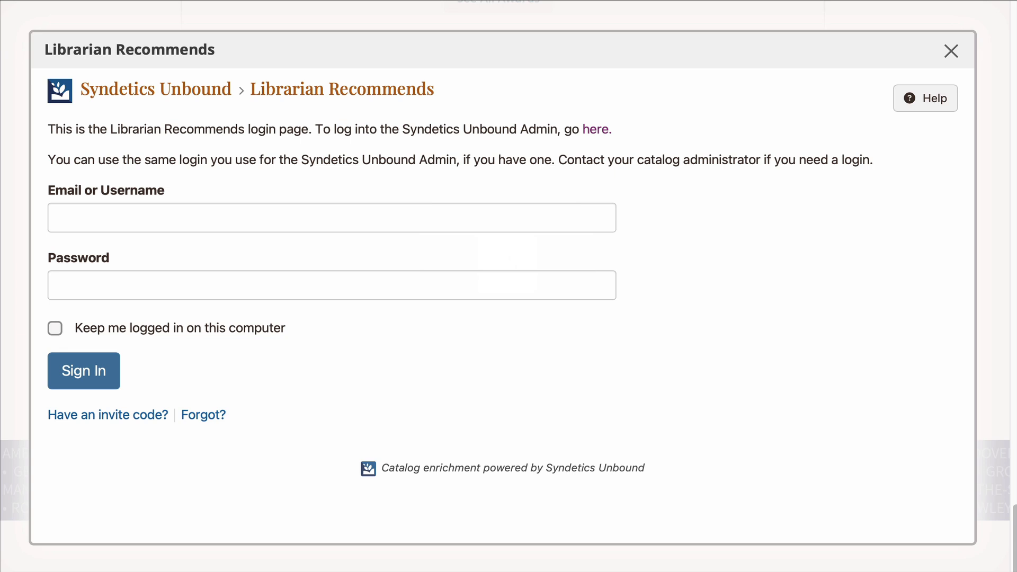
- Sign in with the saved autofill credential to reach the Lists and Cover Upload home page
click(332, 217)
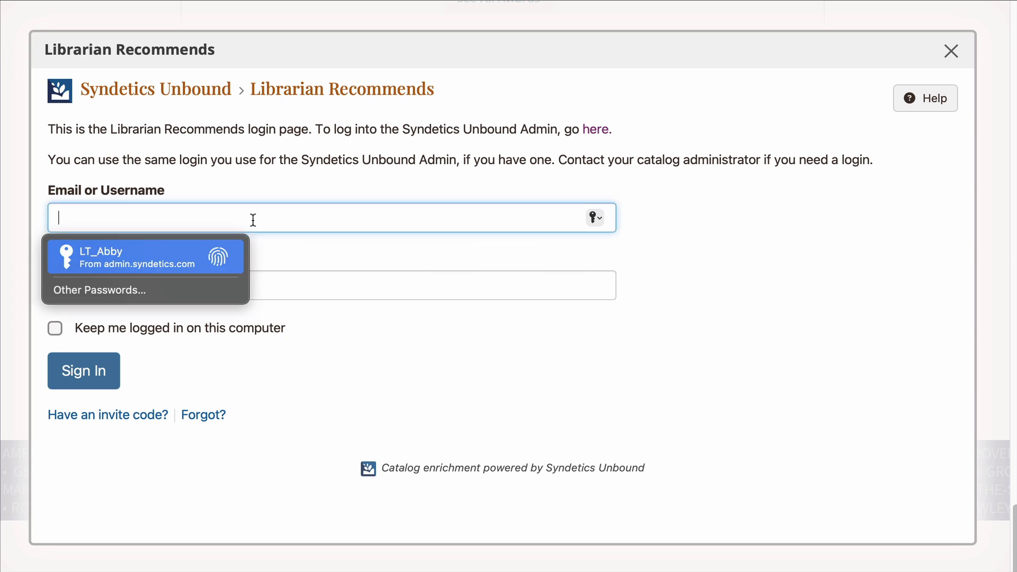
click(144, 256)
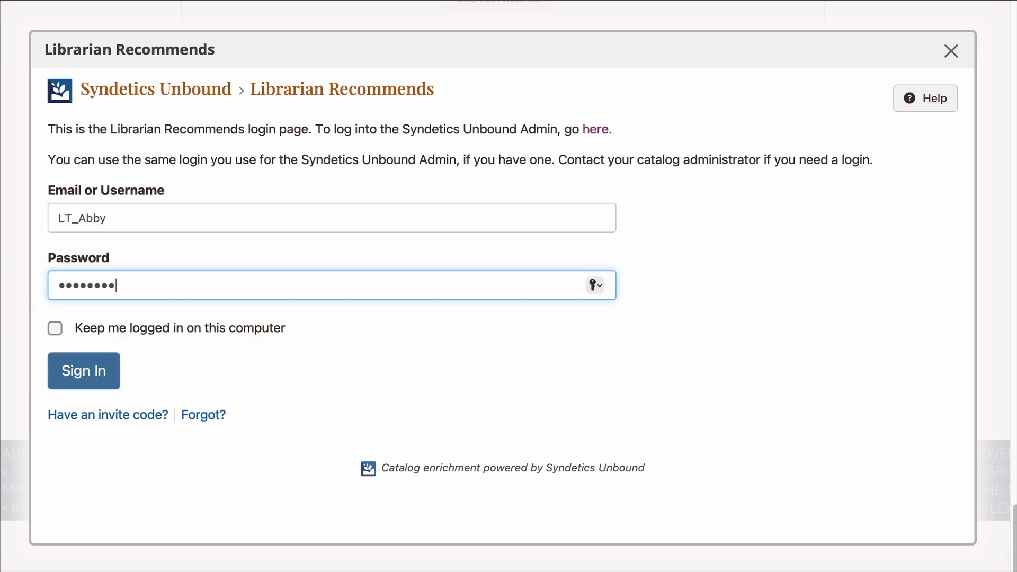
click(83, 371)
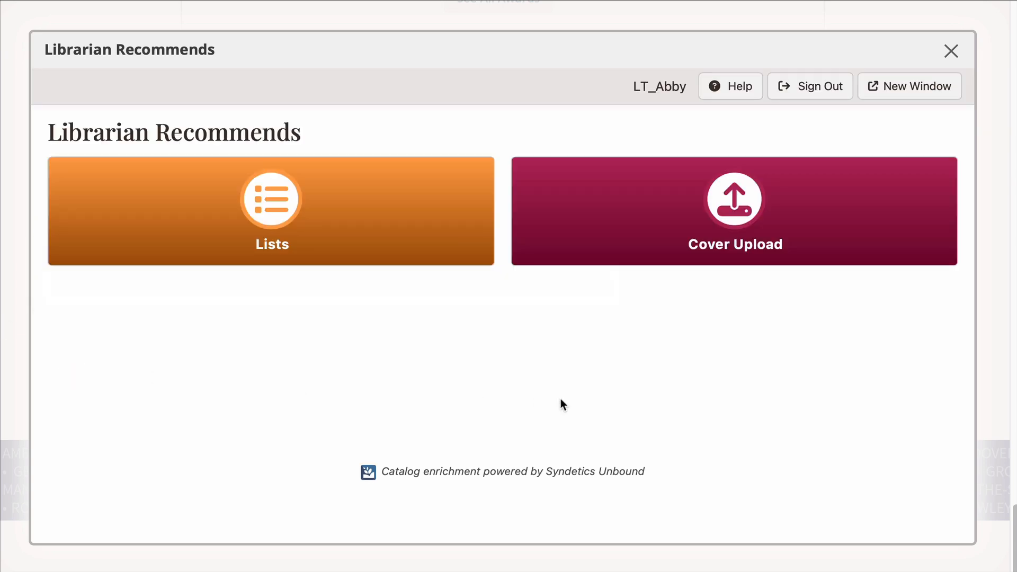
- Start a cover upload and clear the previously loaded Daughter of Doctor Moreau item
click(734, 211)
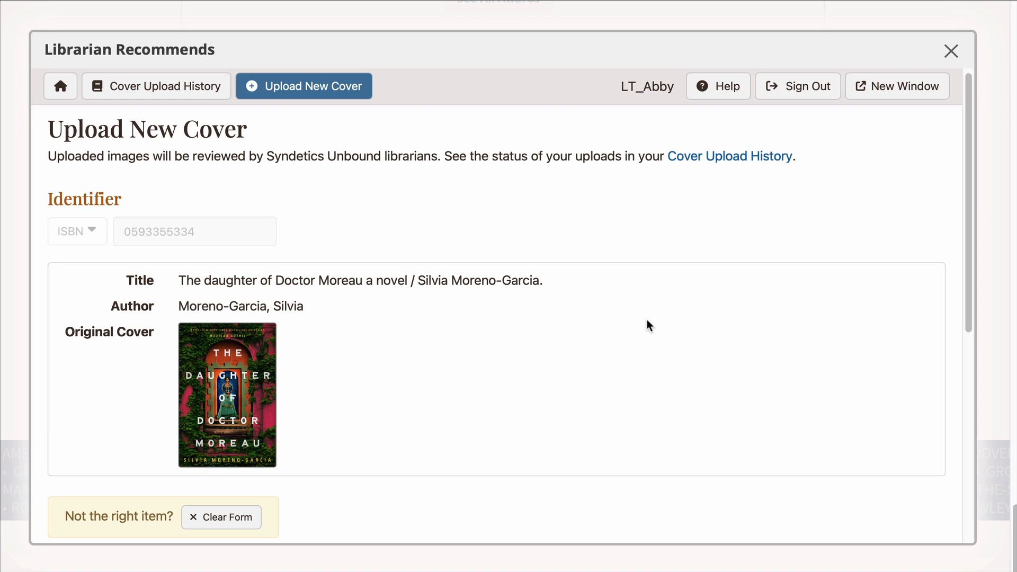
scroll(down, 3)
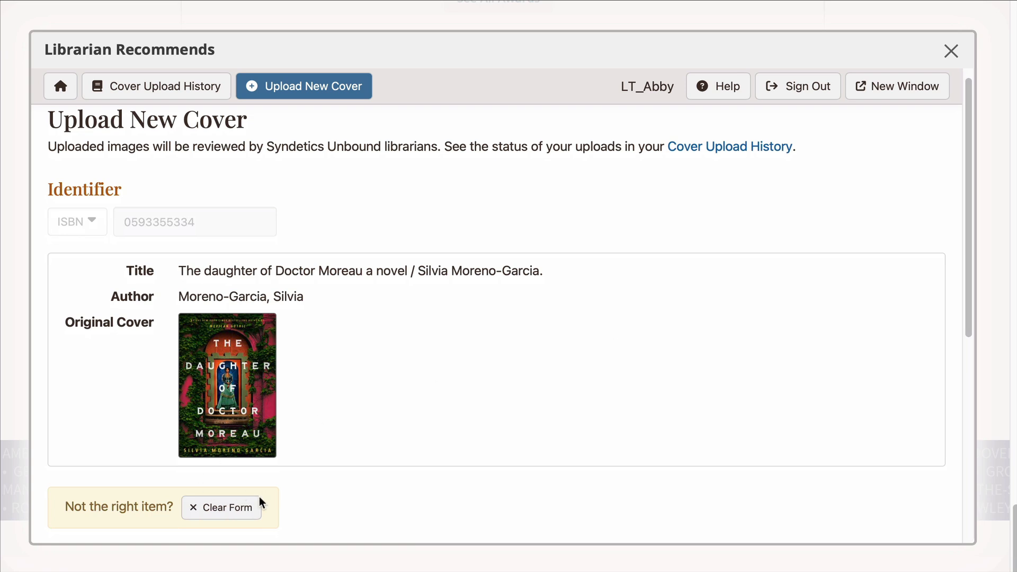
click(221, 508)
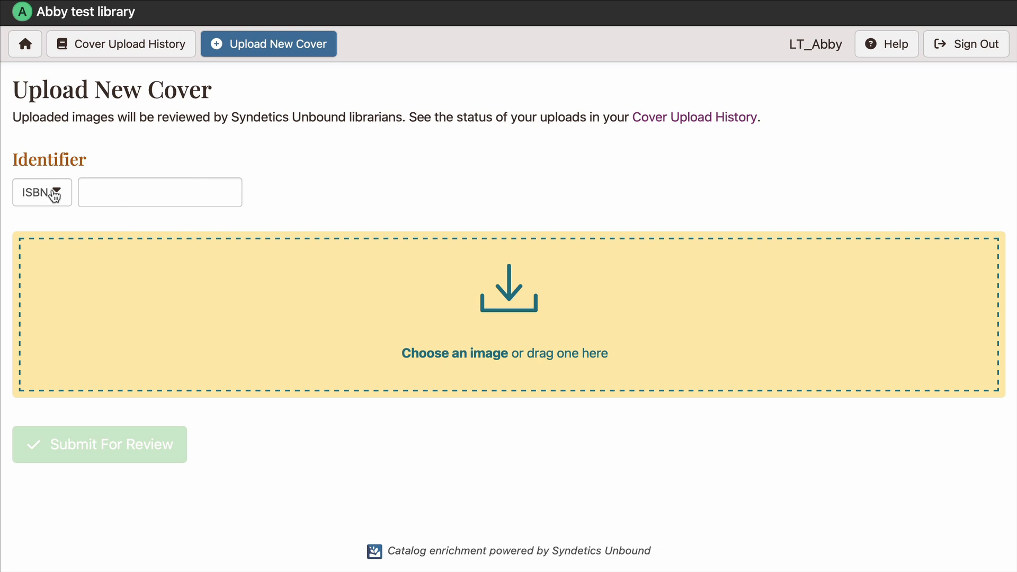
click(42, 191)
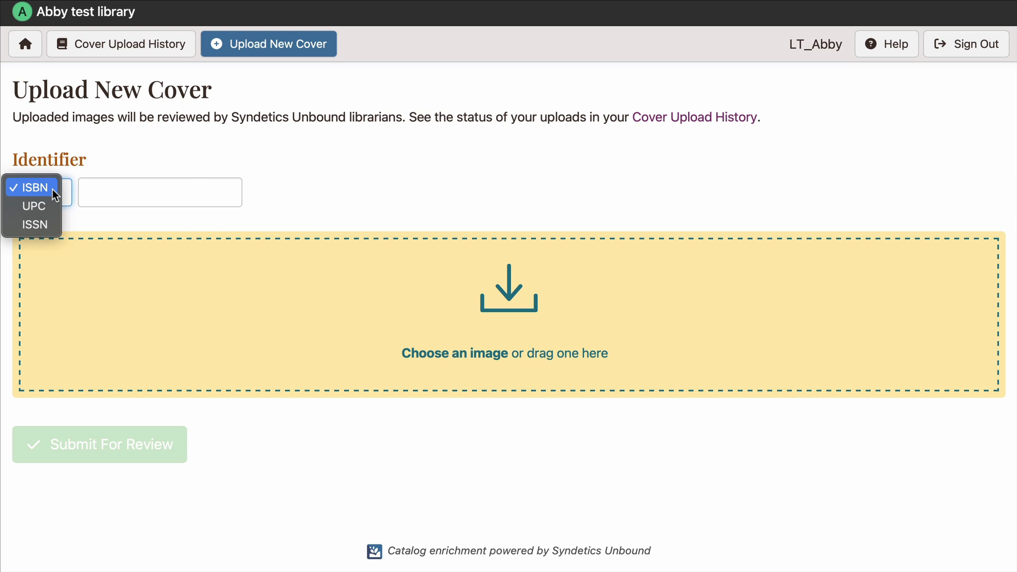
click(33, 186)
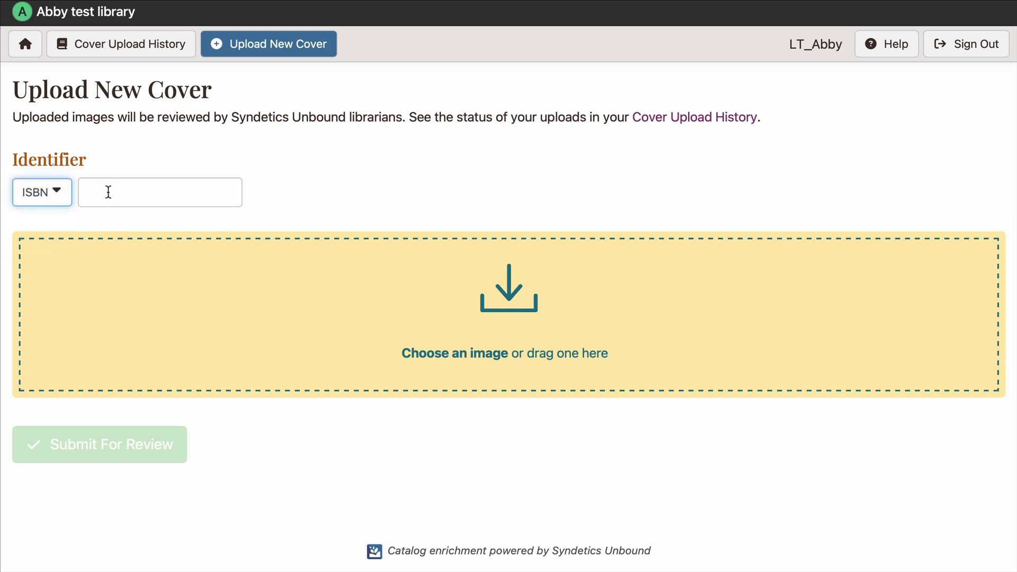
text(9780451495204)
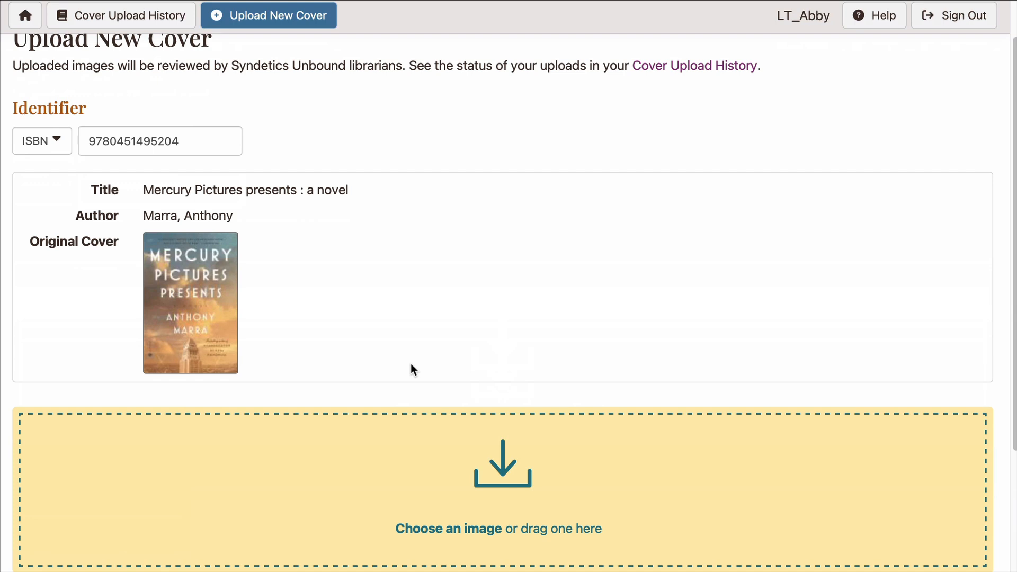
mouse_move(518, 383)
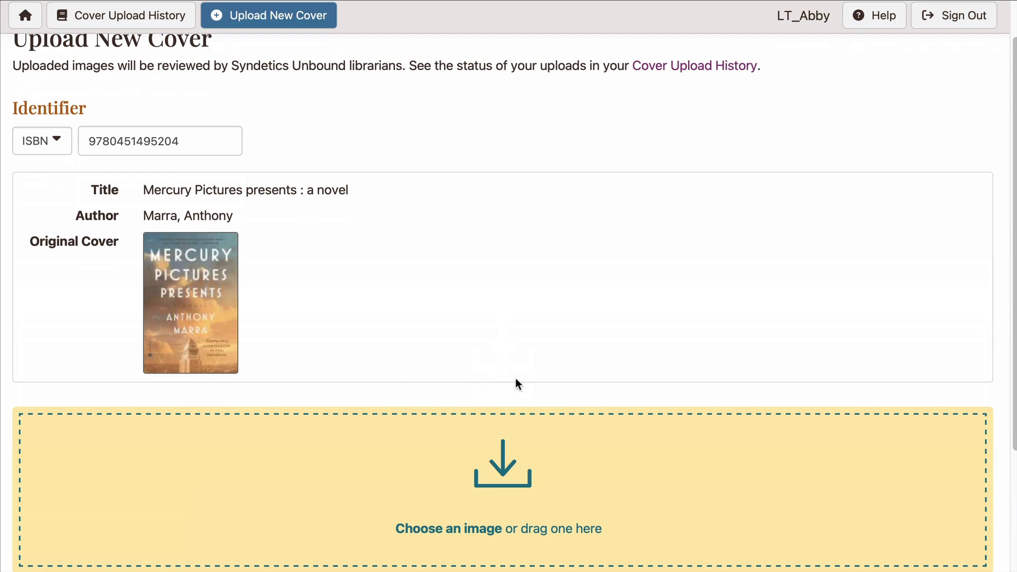
- Submit the new Mercury Pictures Presents cover so it lists as Waiting for Review
scroll(down, 3)
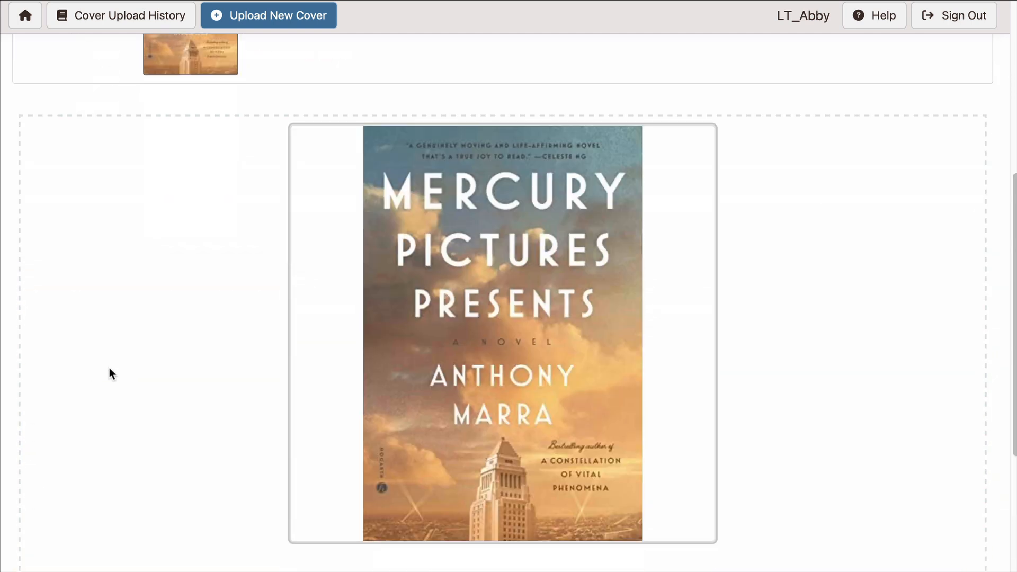
scroll(down, 3)
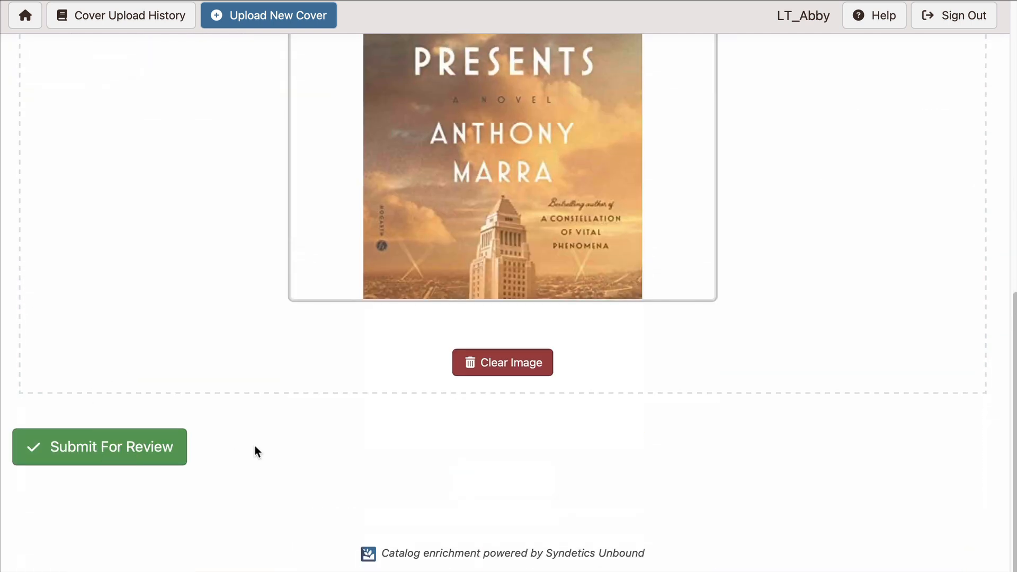
click(98, 448)
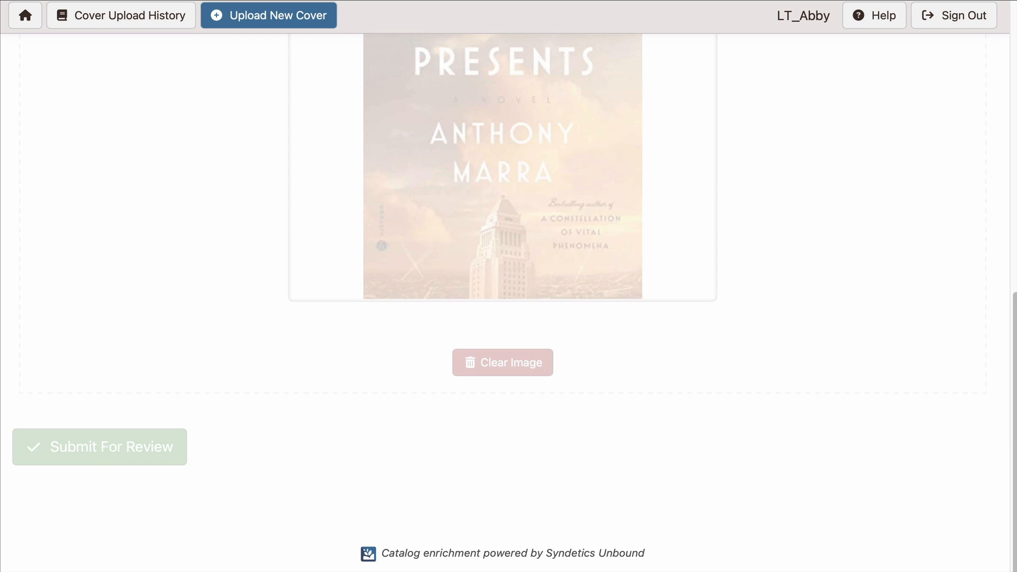
click(99, 447)
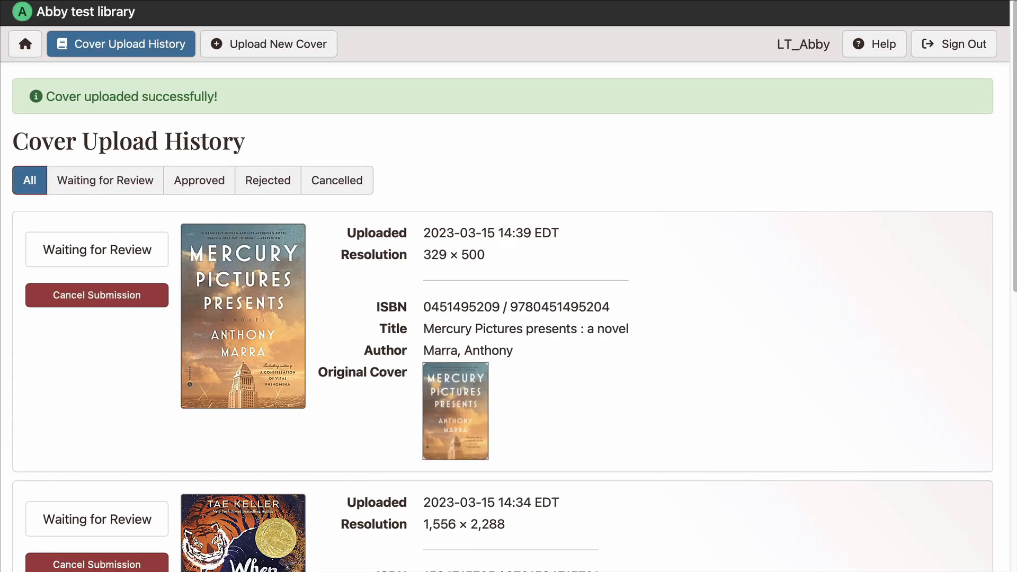